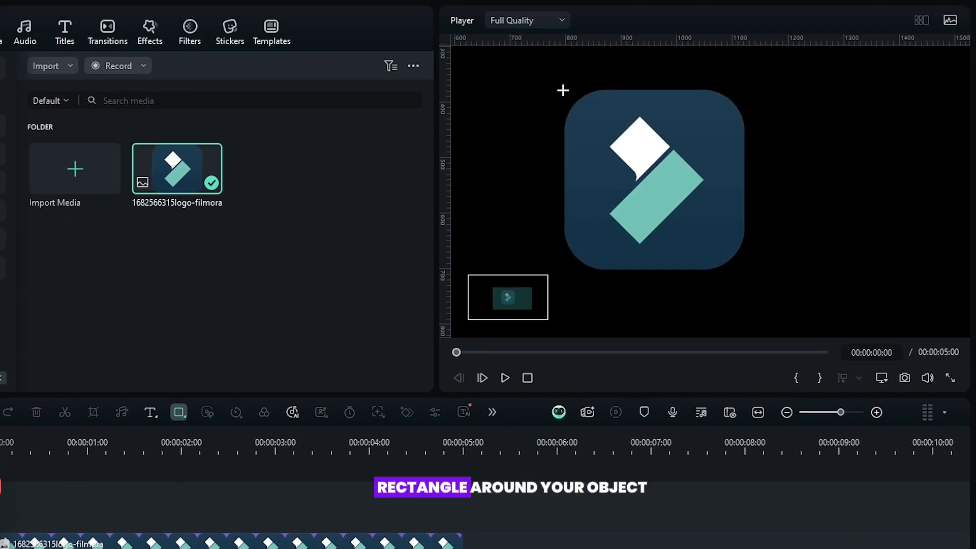
- Draw a white square over the logo and convert the Rectangle clip into a compound clip
{"action": "left_click_drag", "start_coordinate": [562, 90], "coordinate": [741, 268]}
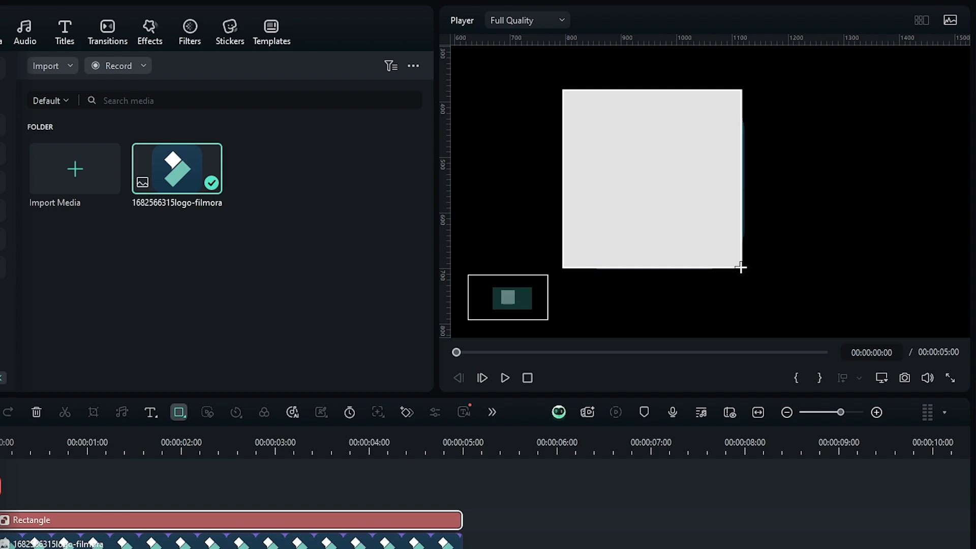
{"action": "left_click", "coordinate": [651, 179]}
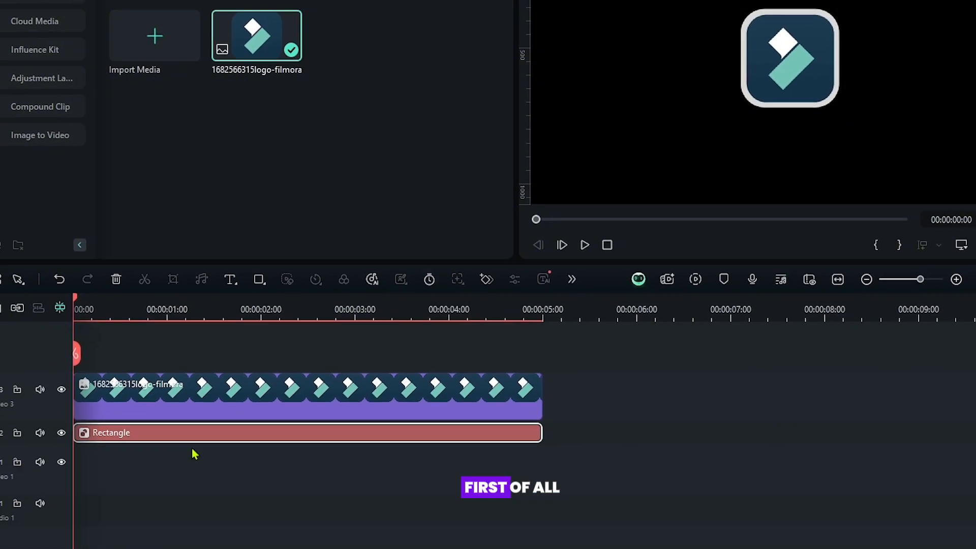
{"action": "right_click", "coordinate": [187, 432]}
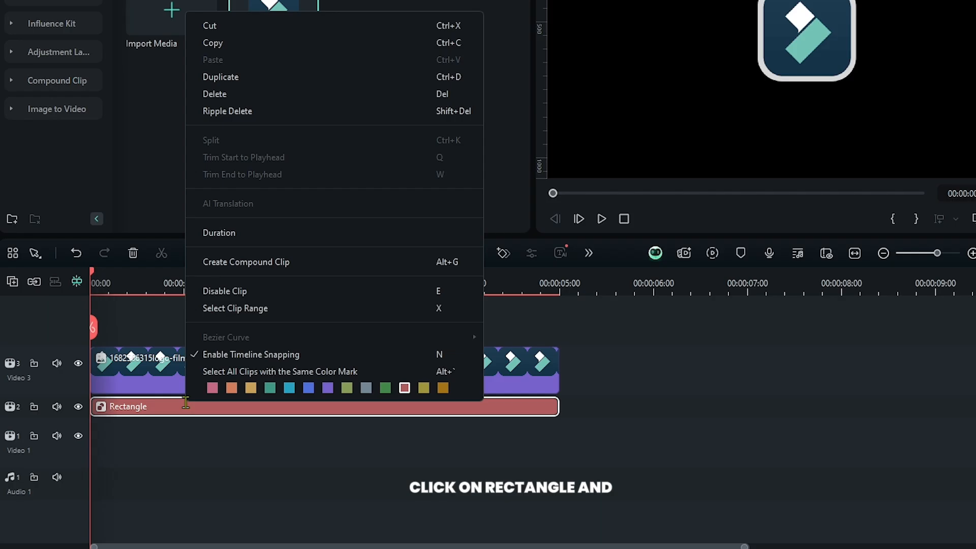
{"action": "left_click", "coordinate": [245, 261]}
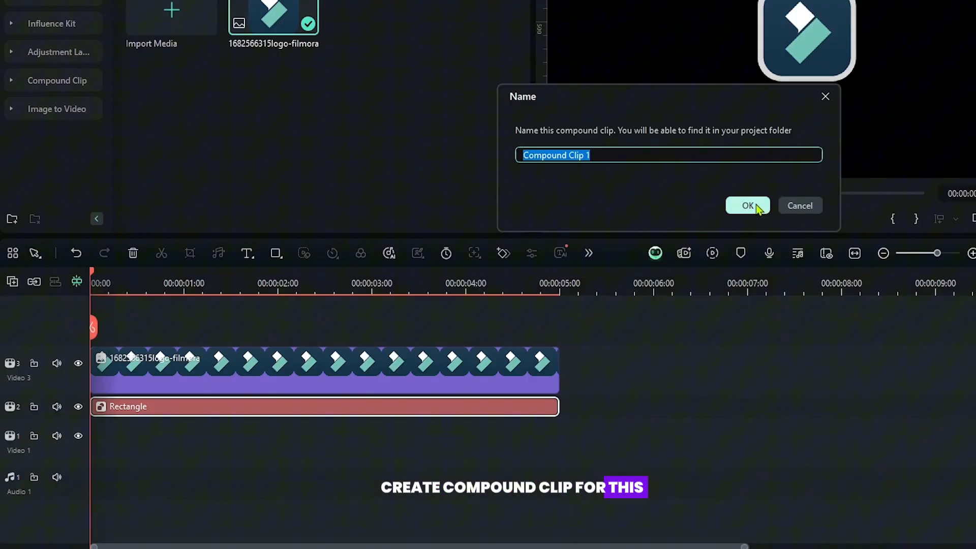
{"action": "left_click", "coordinate": [748, 205]}
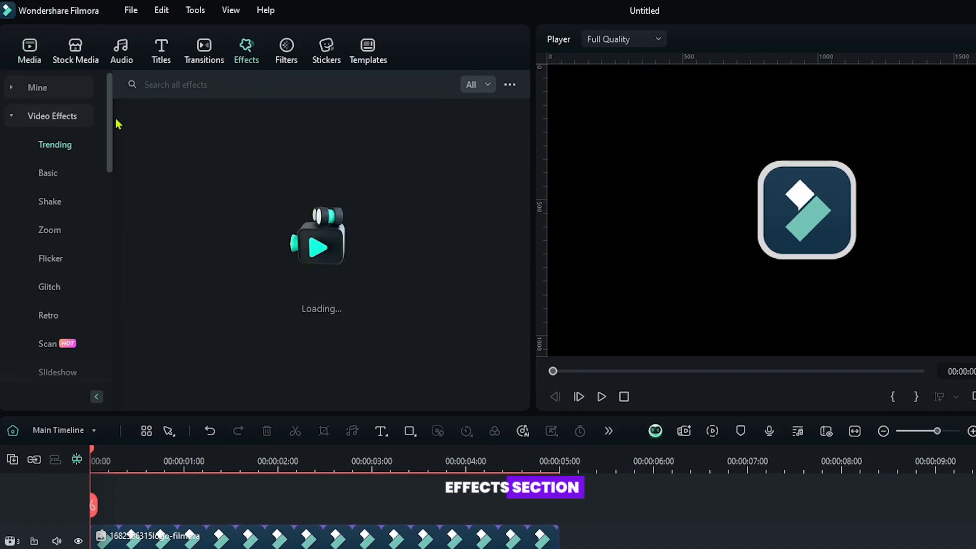
- Apply the Boris FX Plus Lights effect BCC Plus Rays to the compound clip
{"action": "left_click", "coordinate": [49, 229]}
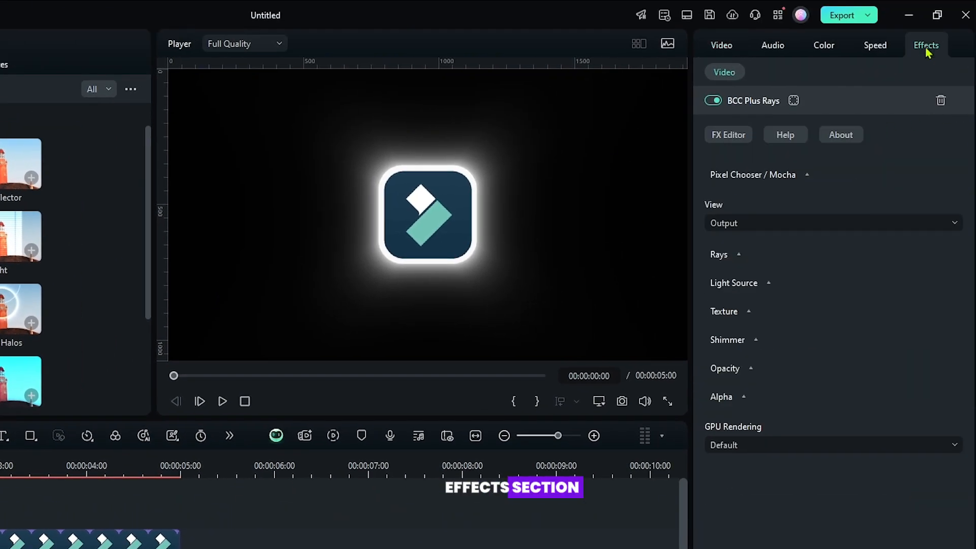
- Blend the rays with Screen at Length 98.30, then merge both clips into Compound Clip 2
{"action": "left_click", "coordinate": [718, 255]}
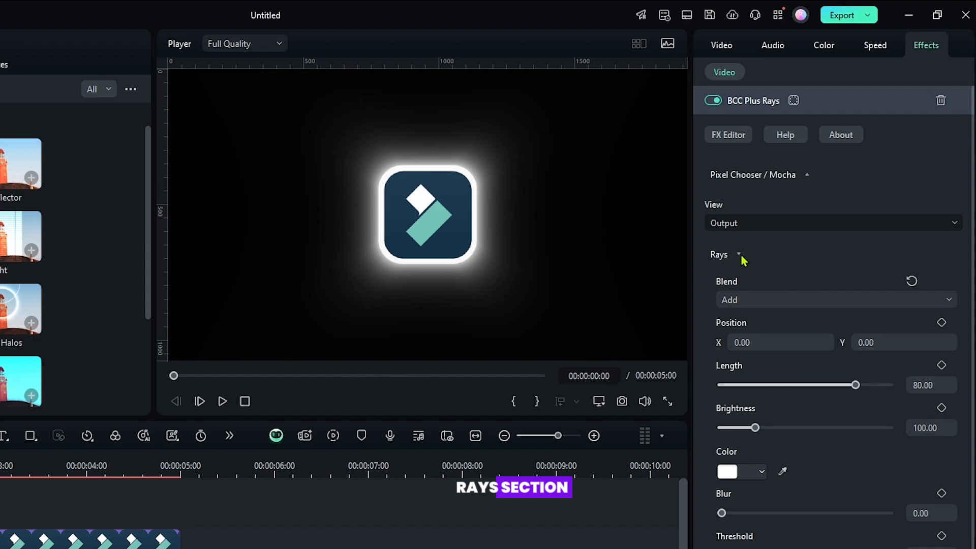
{"action": "left_click_drag", "start_coordinate": [854, 385], "coordinate": [865, 384]}
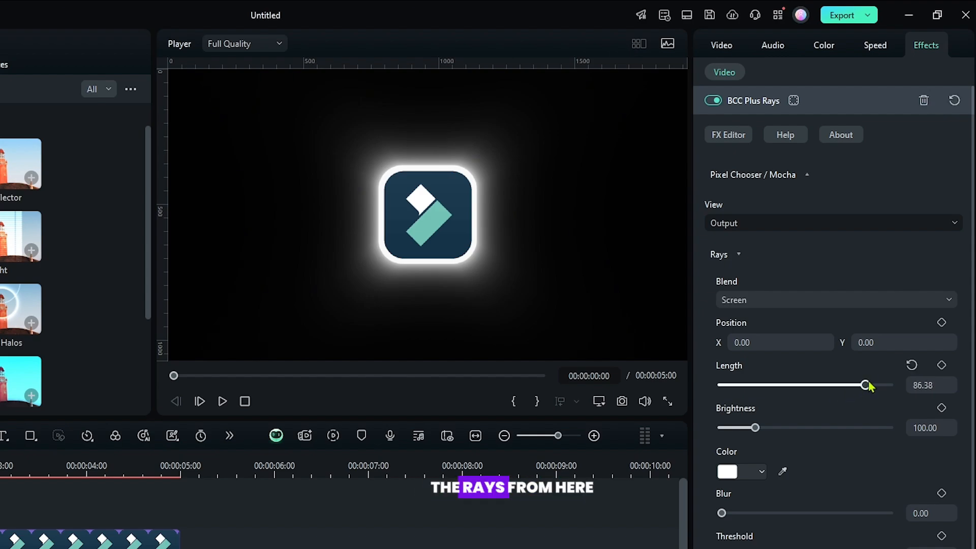
{"action": "left_click_drag", "start_coordinate": [865, 384], "coordinate": [886, 384]}
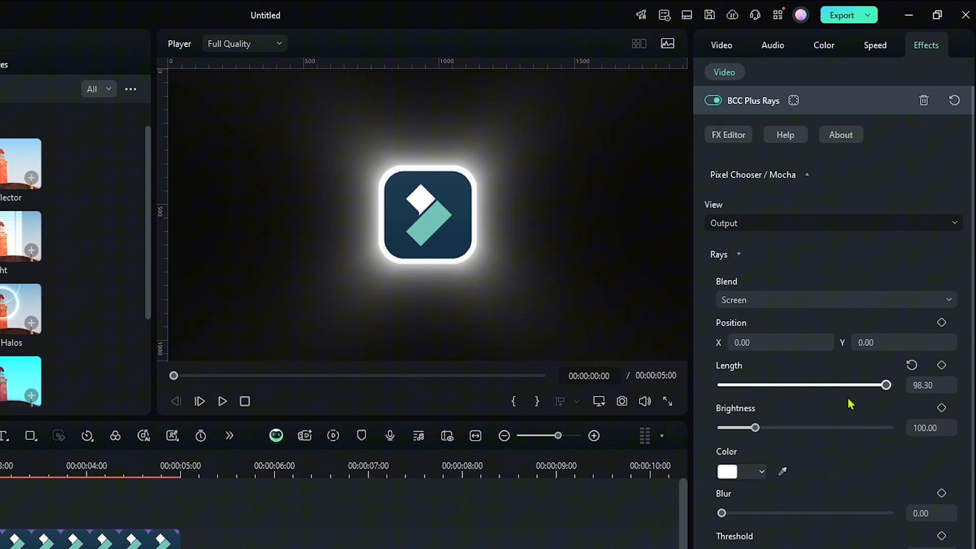
{"action": "left_click_drag", "start_coordinate": [754, 428], "coordinate": [774, 428]}
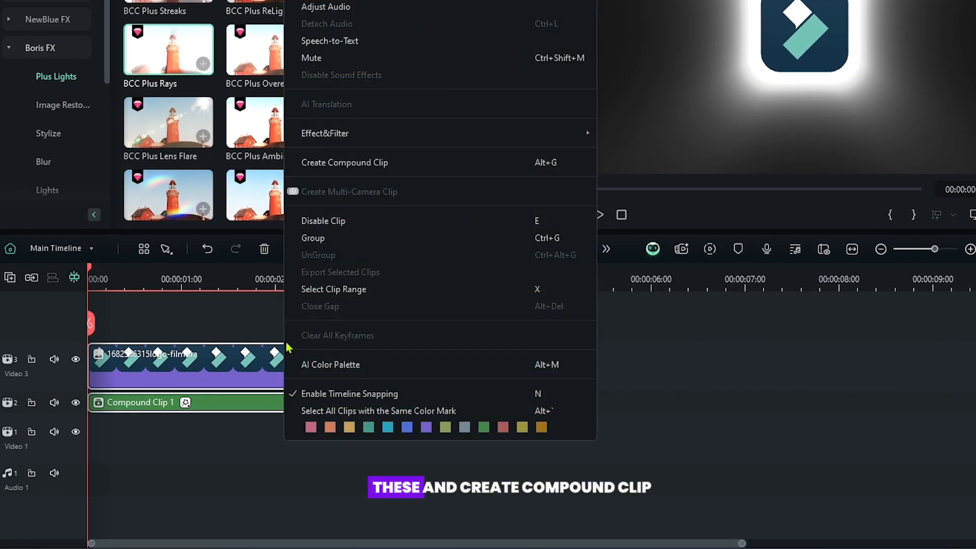
{"action": "left_click", "coordinate": [344, 163]}
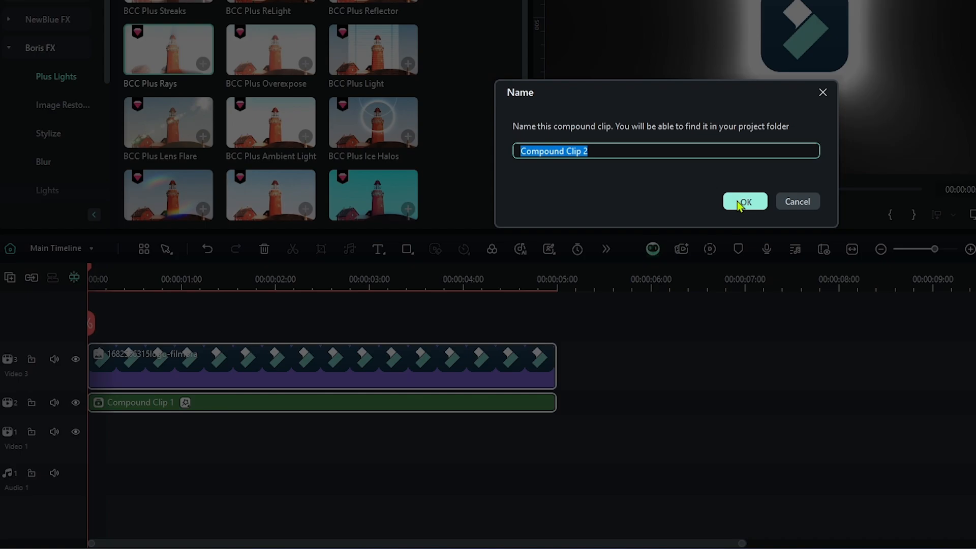
{"action": "left_click", "coordinate": [744, 201]}
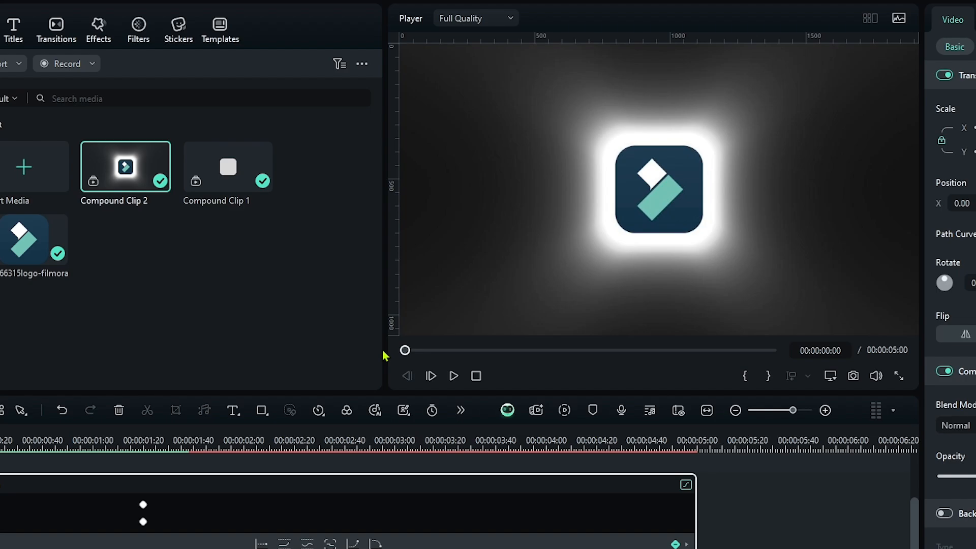
- Play and pause the preview to review Compound Clip 2's growing-scale animation
{"action": "left_click", "coordinate": [452, 375]}
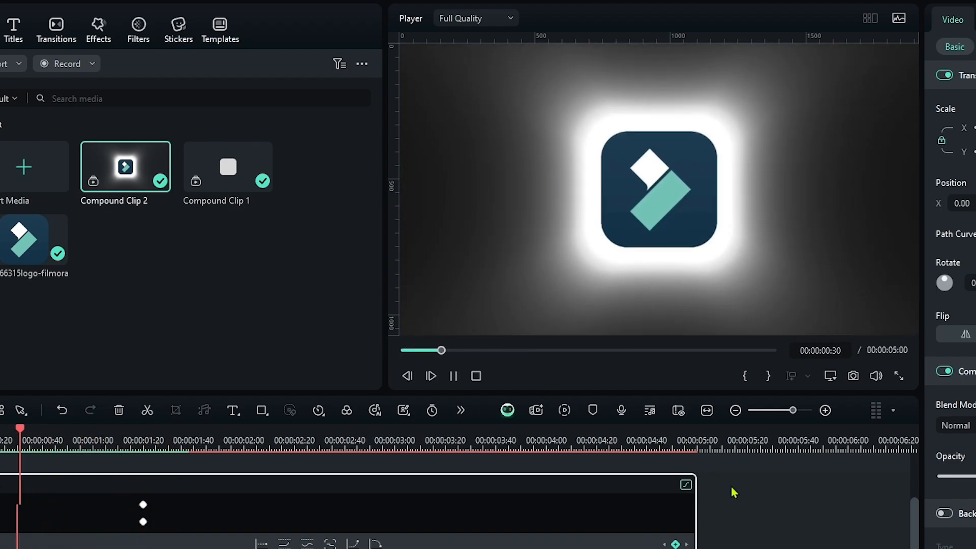
{"action": "left_click", "coordinate": [453, 375]}
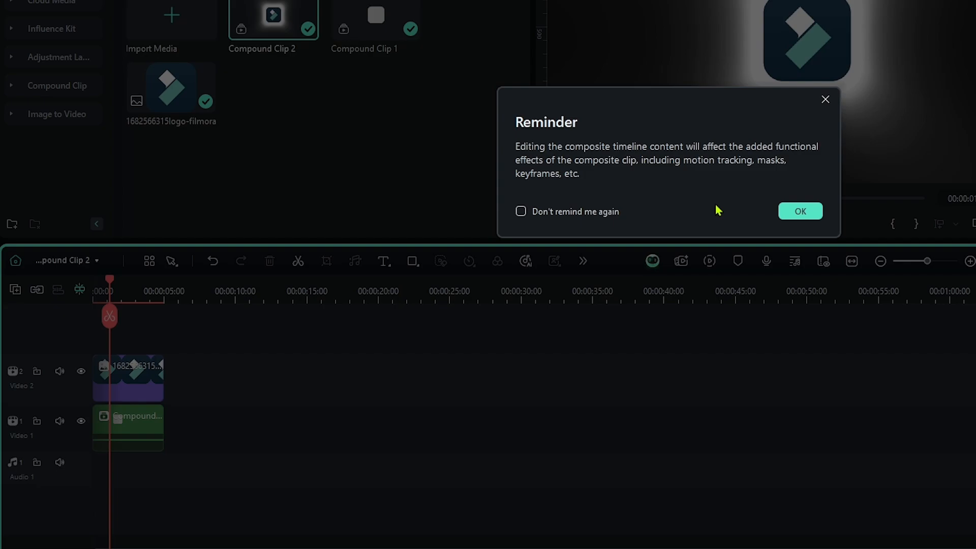
- Inside Compound Clip 2, recolour the BCC Plus Rays blue with Brightness 142.55
{"action": "left_click", "coordinate": [800, 211]}
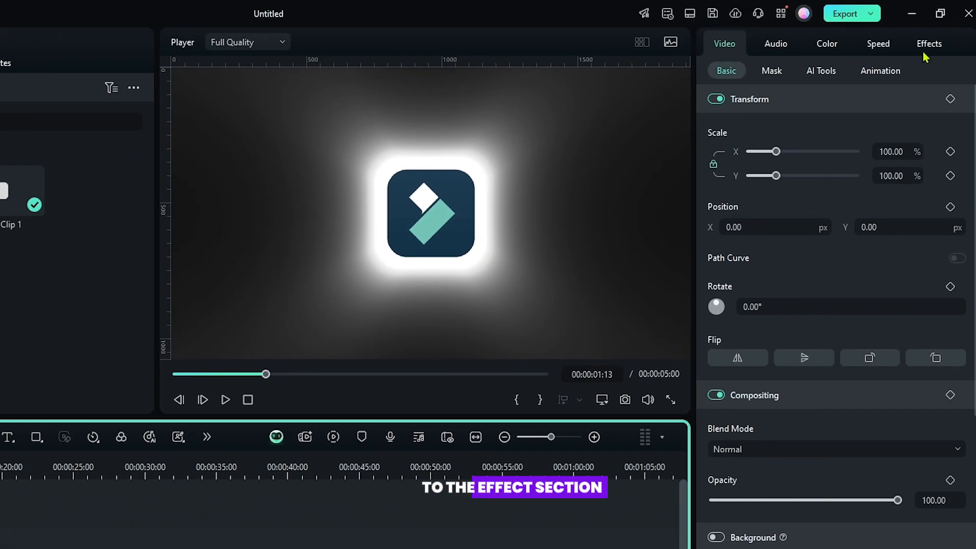
{"action": "left_click", "coordinate": [929, 43]}
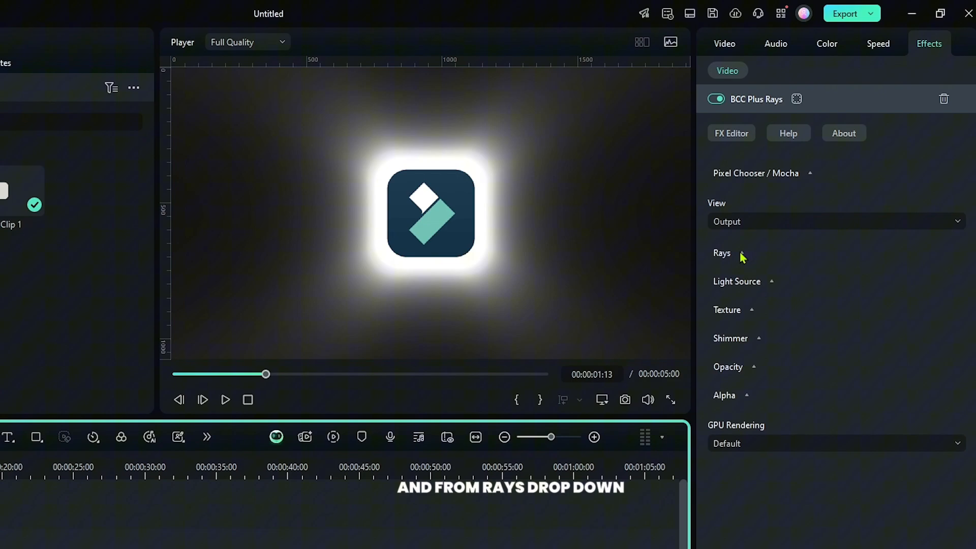
{"action": "left_click", "coordinate": [721, 253]}
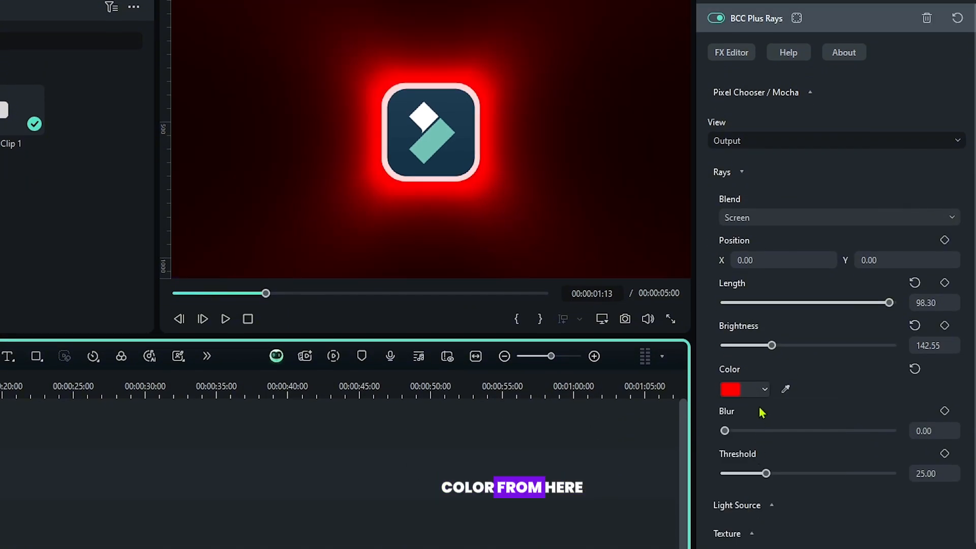
{"action": "left_click", "coordinate": [731, 389]}
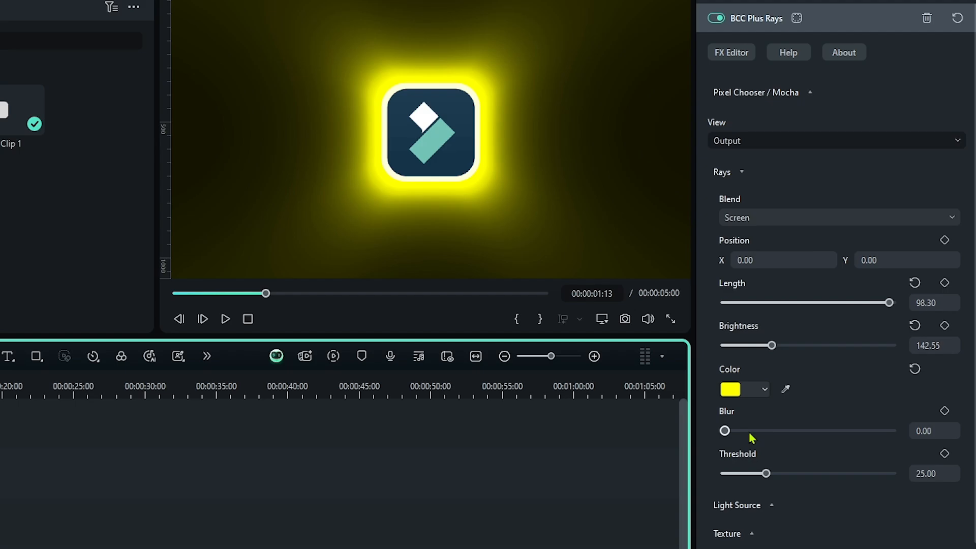
{"action": "left_click", "coordinate": [742, 389]}
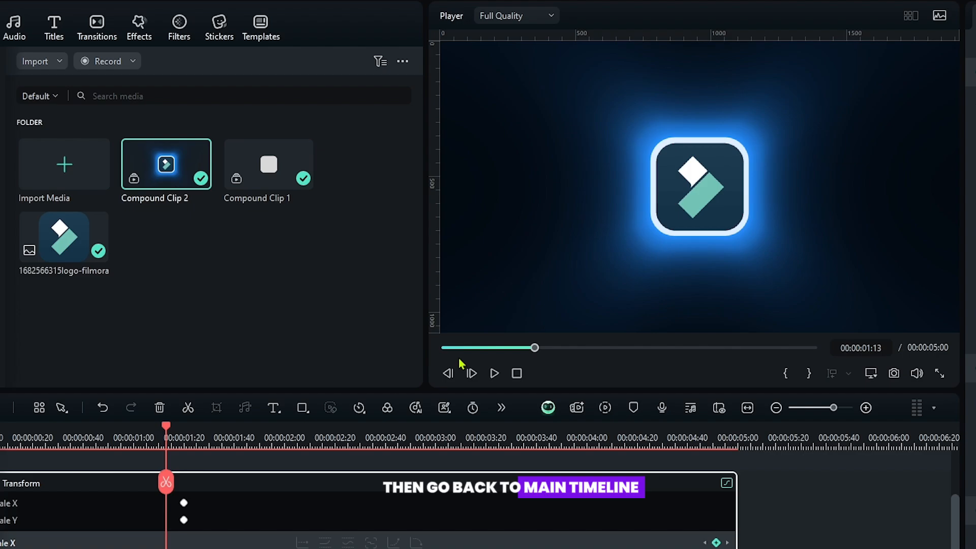
{"action": "left_click_drag", "start_coordinate": [534, 347], "coordinate": [479, 347]}
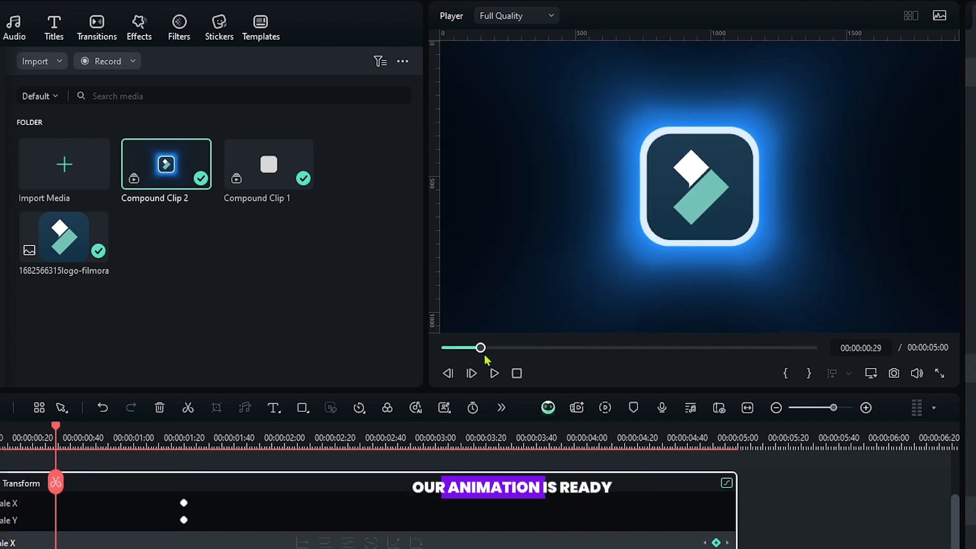
{"action": "left_click_drag", "start_coordinate": [479, 347], "coordinate": [523, 348]}
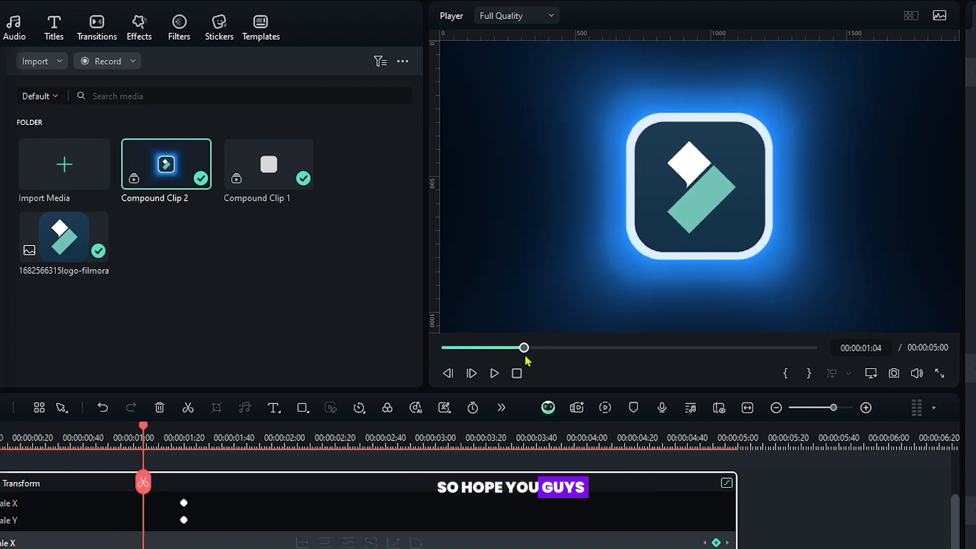